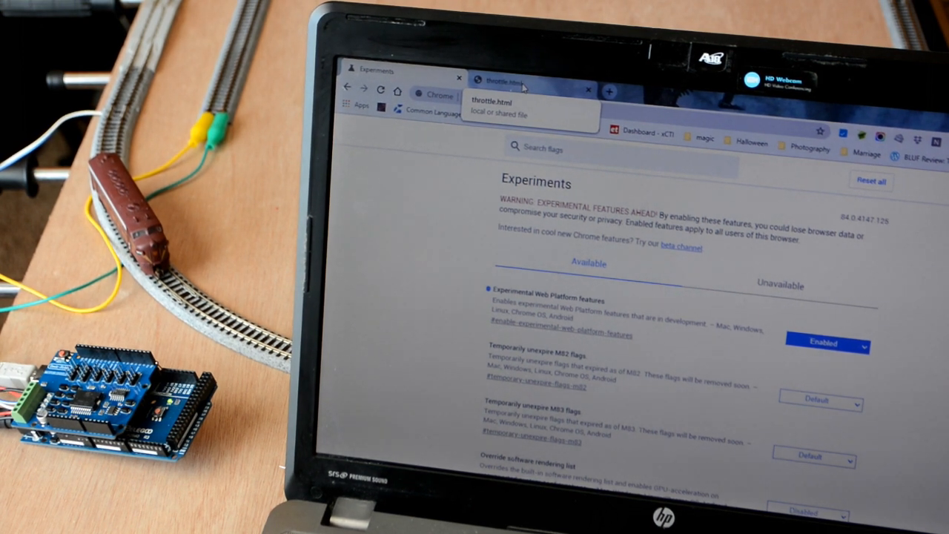
Step: Switch from the Chrome experiments page to the local throttle.html page
{"action": "left_click", "coordinate": [504, 80]}
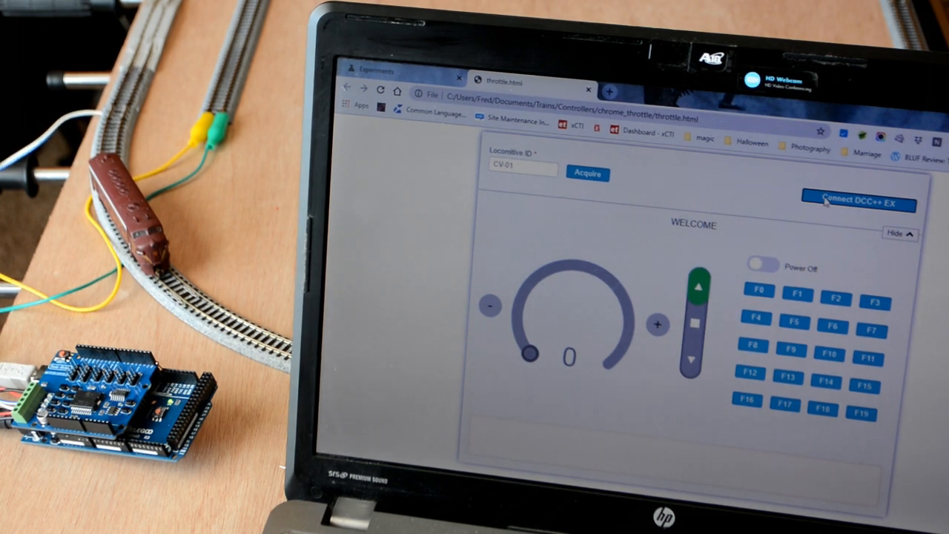
Step: Connect the throttle to the Arduino Mega 2560 on COM3 over serial
{"action": "left_click", "coordinate": [857, 203]}
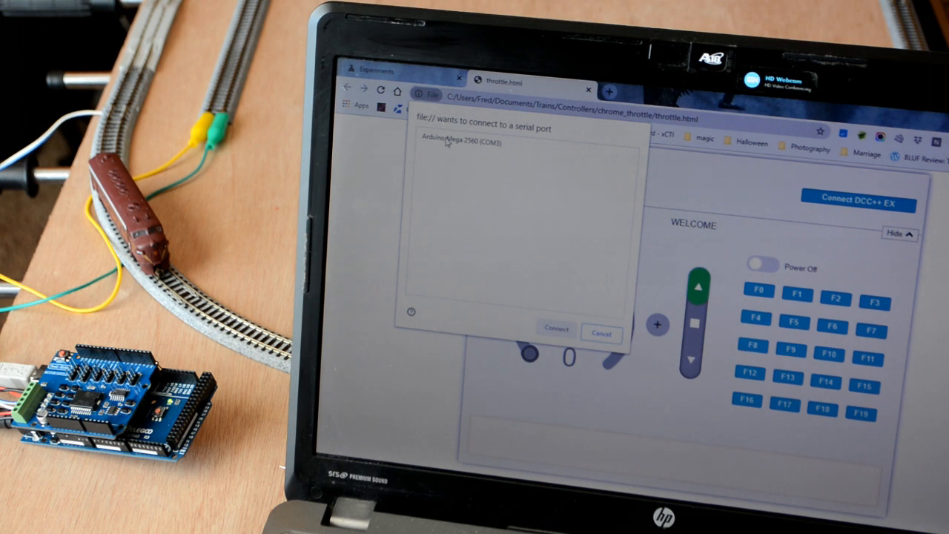
{"action": "left_click", "coordinate": [460, 143]}
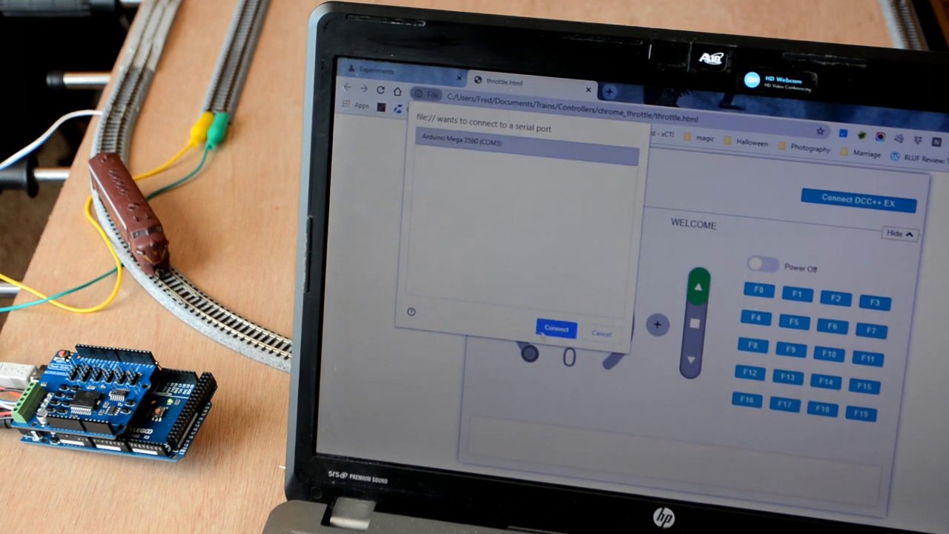
{"action": "left_click", "coordinate": [555, 329]}
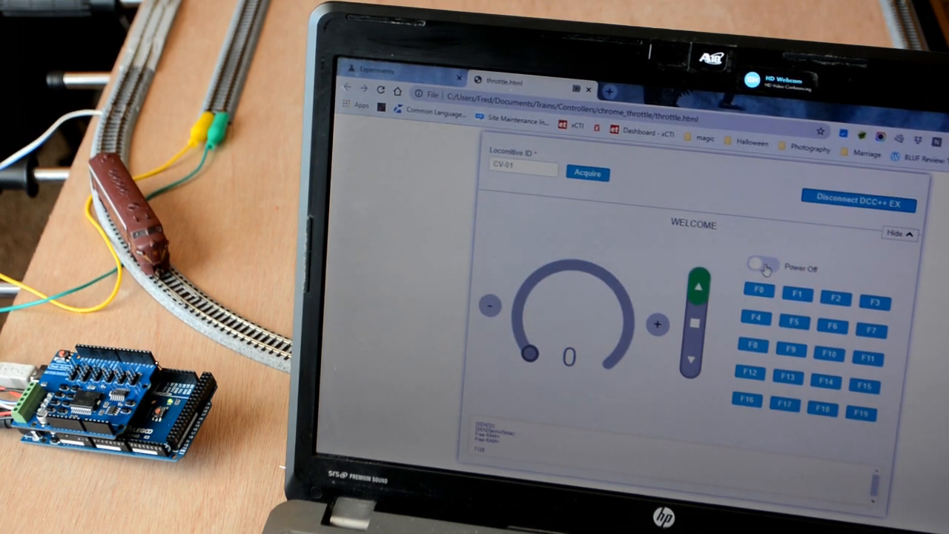
Step: Turn track power on and acquire locomotive address 3 for control
{"action": "left_click", "coordinate": [760, 267]}
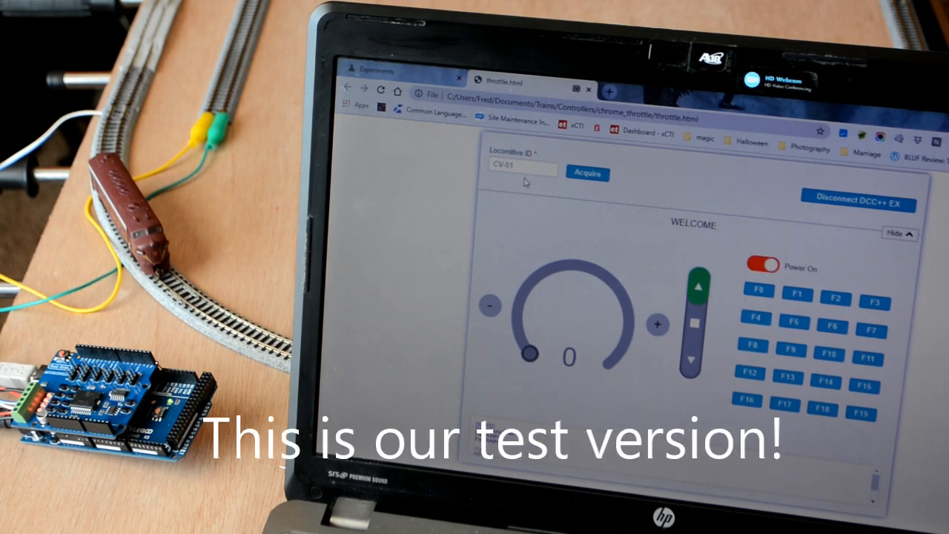
{"action": "left_click", "coordinate": [586, 173]}
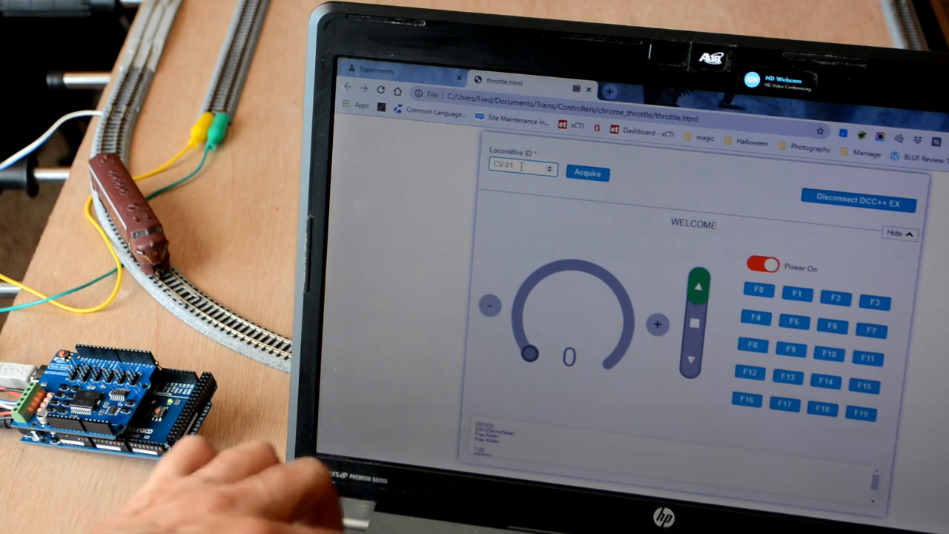
{"action": "type", "text": "3"}
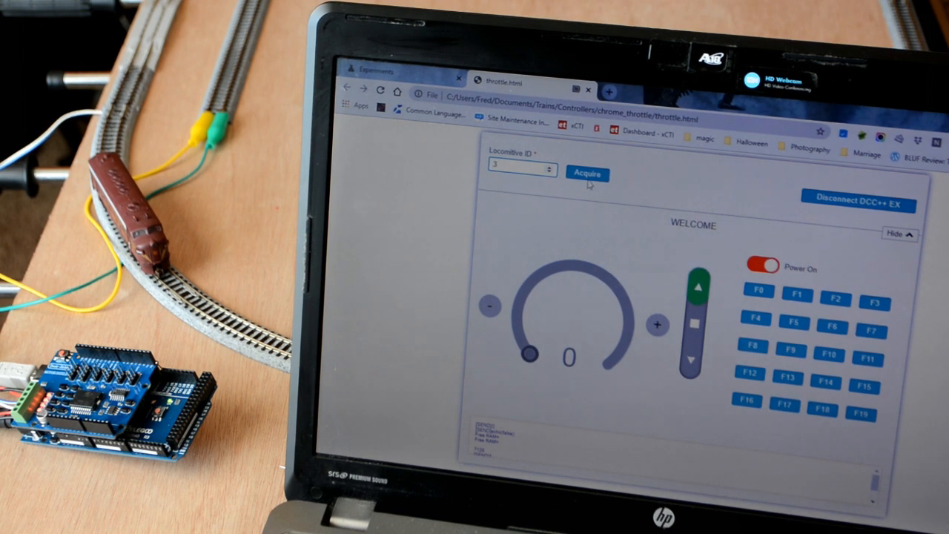
{"action": "left_click", "coordinate": [587, 173]}
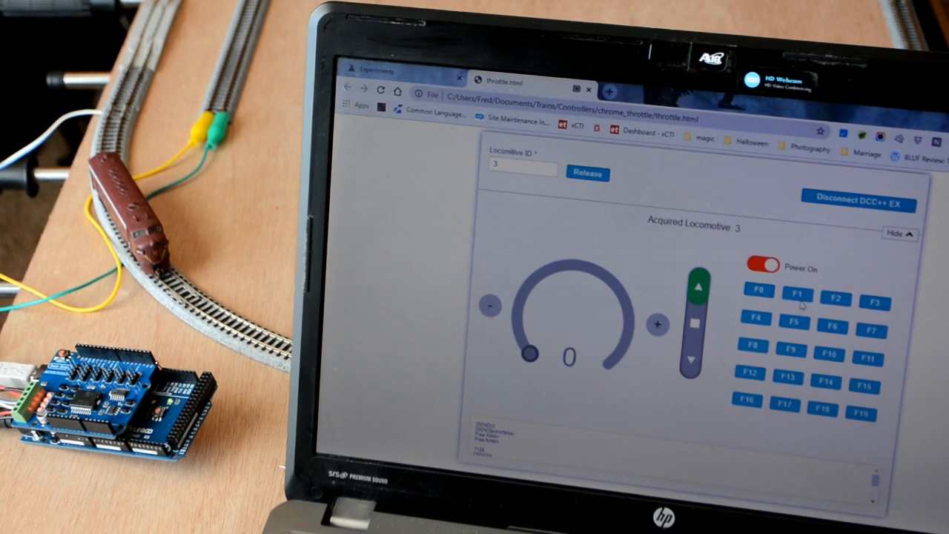
{"action": "left_click", "coordinate": [796, 290]}
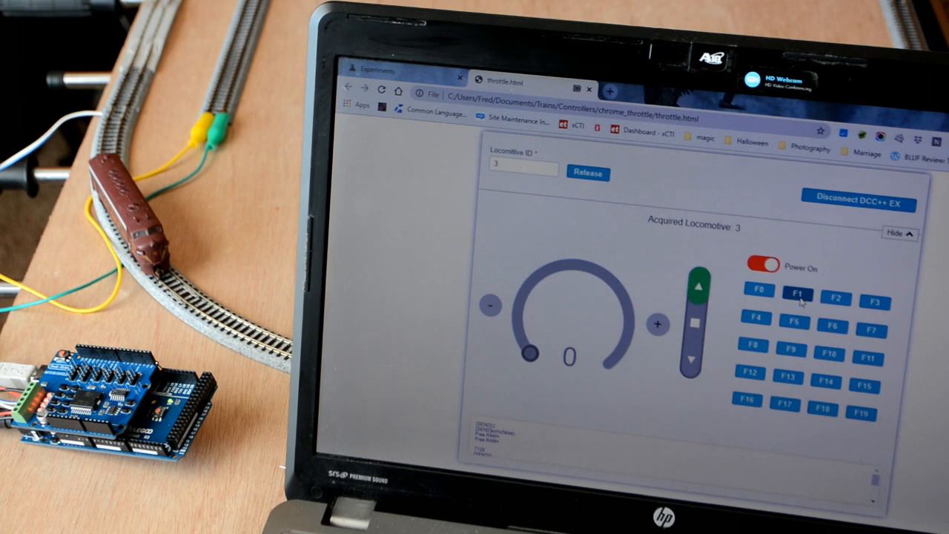
{"action": "left_click", "coordinate": [796, 291]}
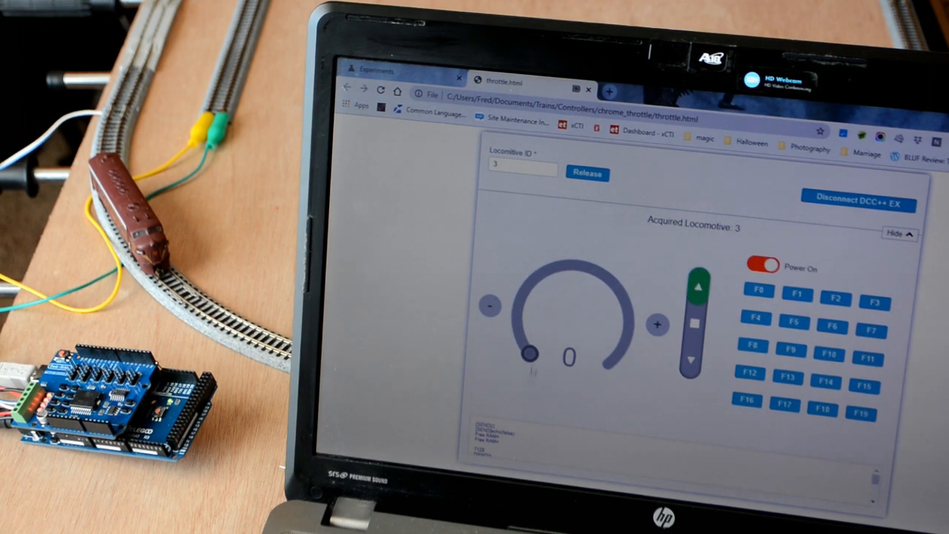
Step: Raise locomotive 3's speed on the dial to 54 and then to 101
{"action": "left_click_drag", "start_coordinate": [528, 356], "coordinate": [558, 267]}
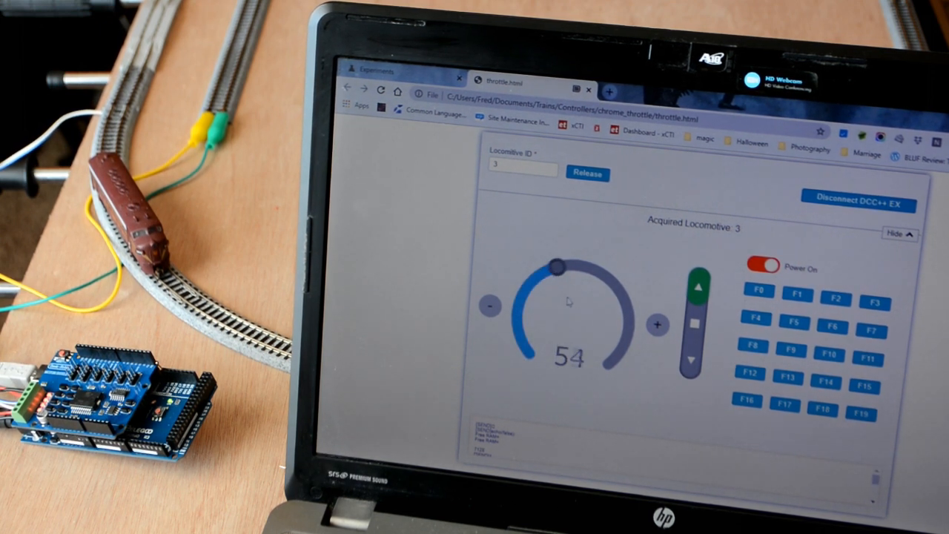
{"action": "left_click_drag", "start_coordinate": [556, 264], "coordinate": [630, 315]}
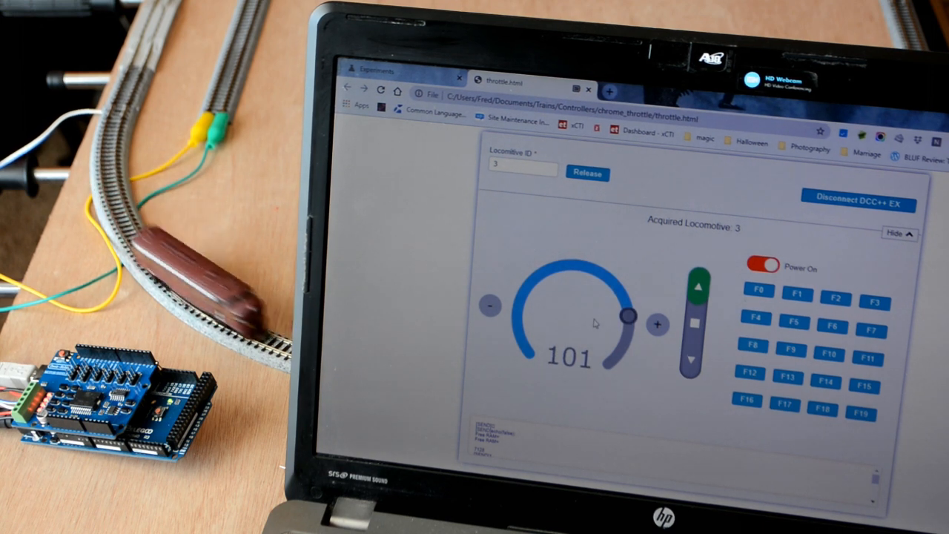